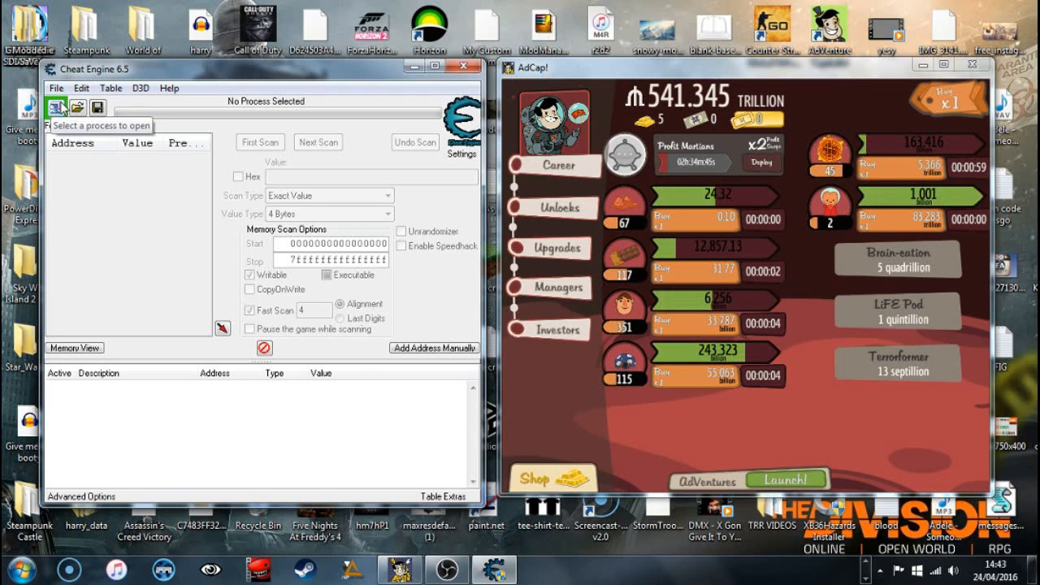
# Step: Attach Cheat Engine to the adventure-capitalist.exe process from the Process List
pyautogui.click(58, 108)
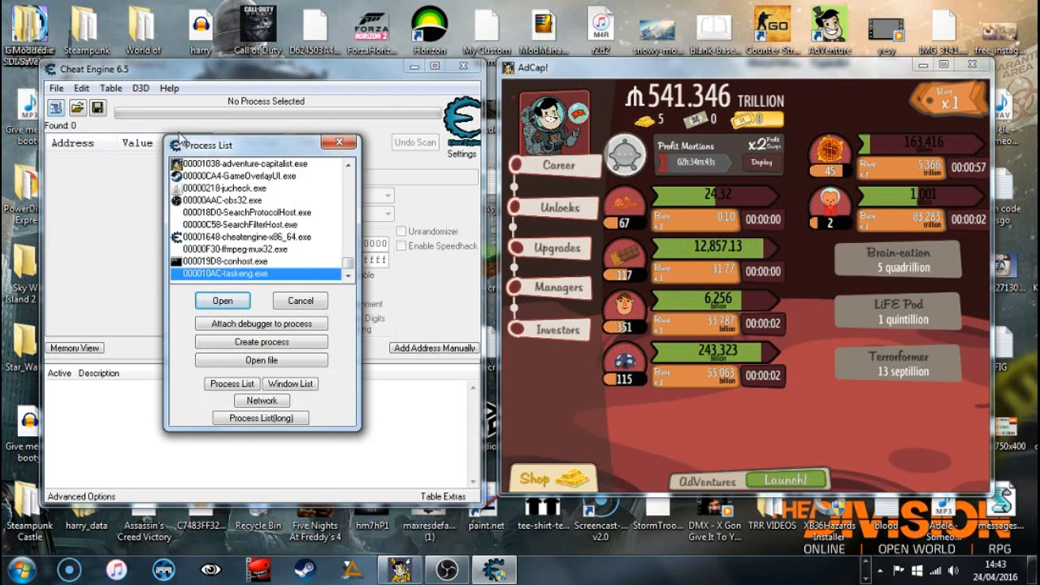
pyautogui.click(244, 163)
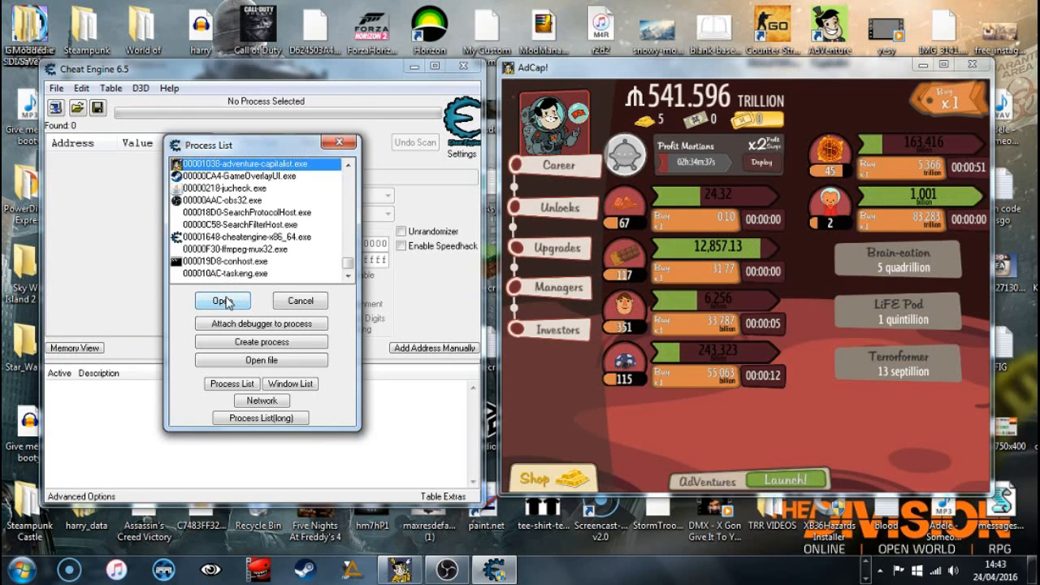
pyautogui.click(221, 301)
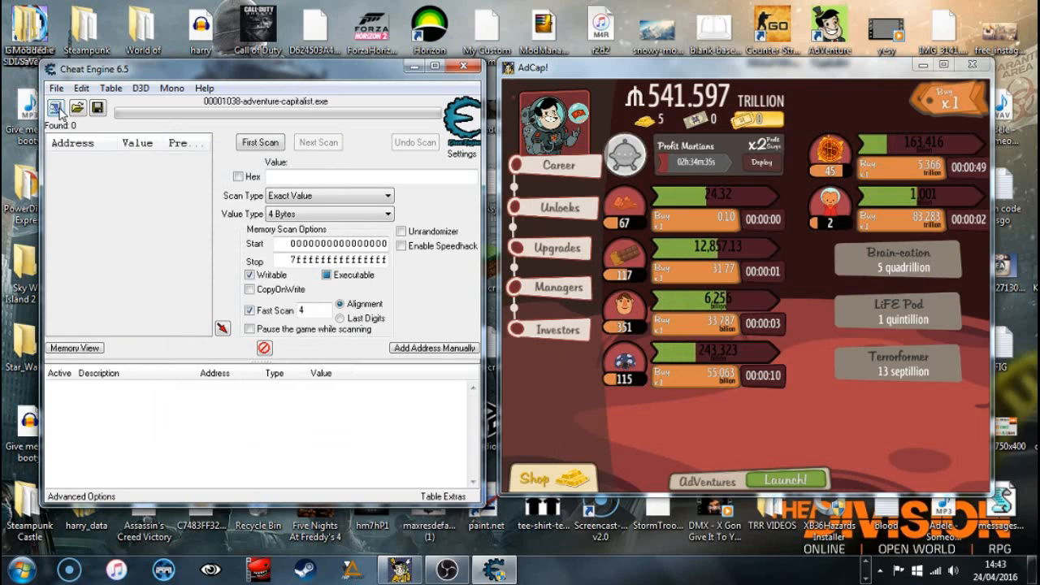
# Step: Enable Speedhack with a speed of 500 and apply it to the game
pyautogui.click(401, 247)
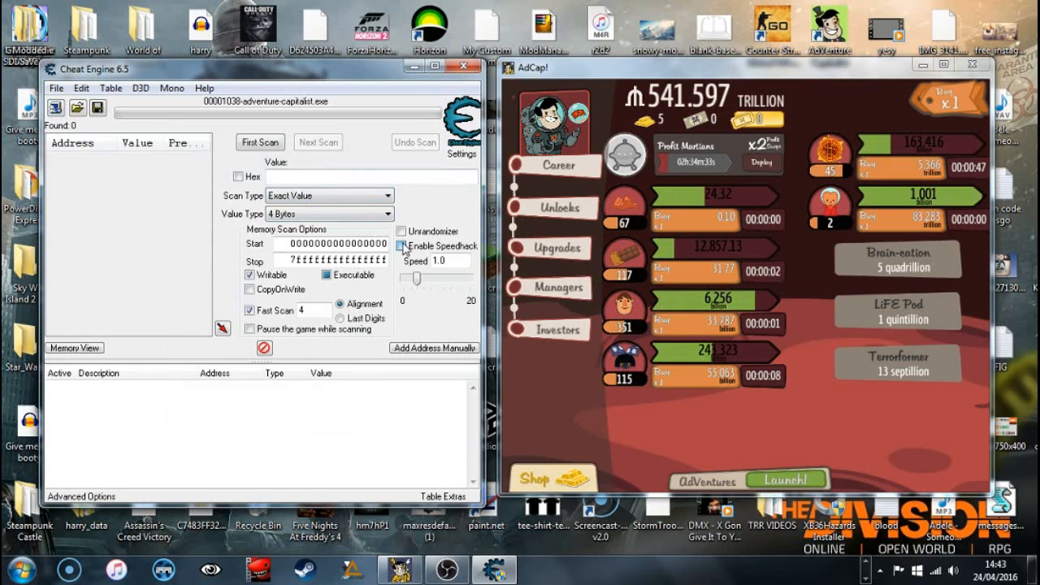
pyautogui.click(402, 245)
pyautogui.write('500')
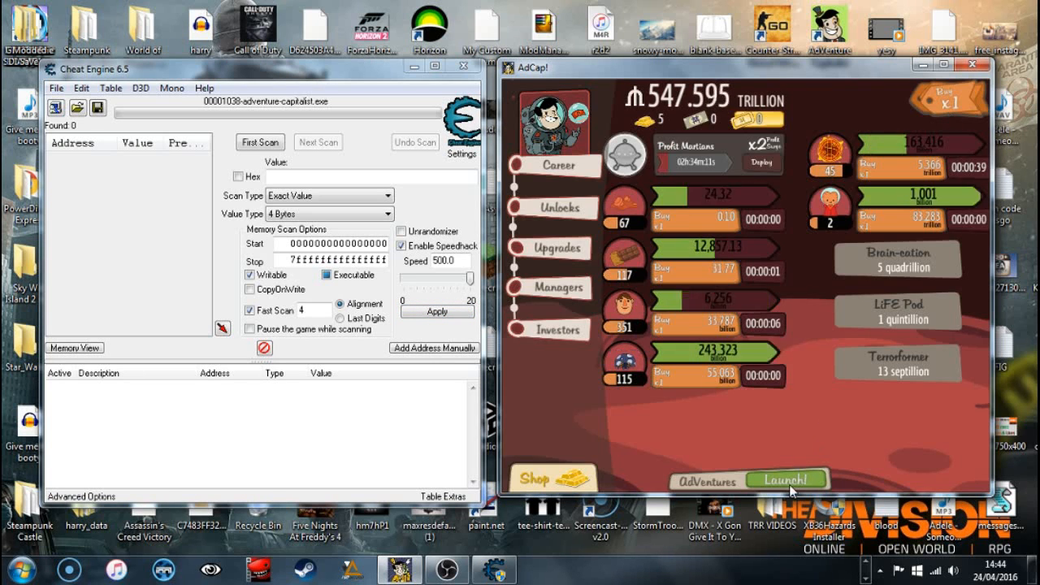
pyautogui.click(789, 479)
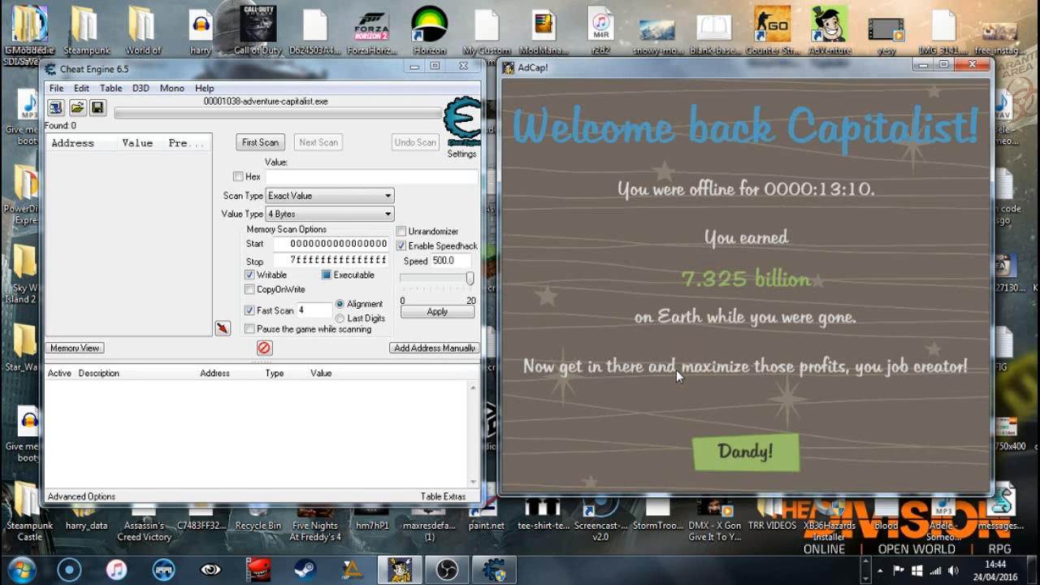
# Step: Dismiss the offline-earnings welcome with Dandy!, set the buy multiplier to MAX, and show the AdVentures screen
pyautogui.click(748, 453)
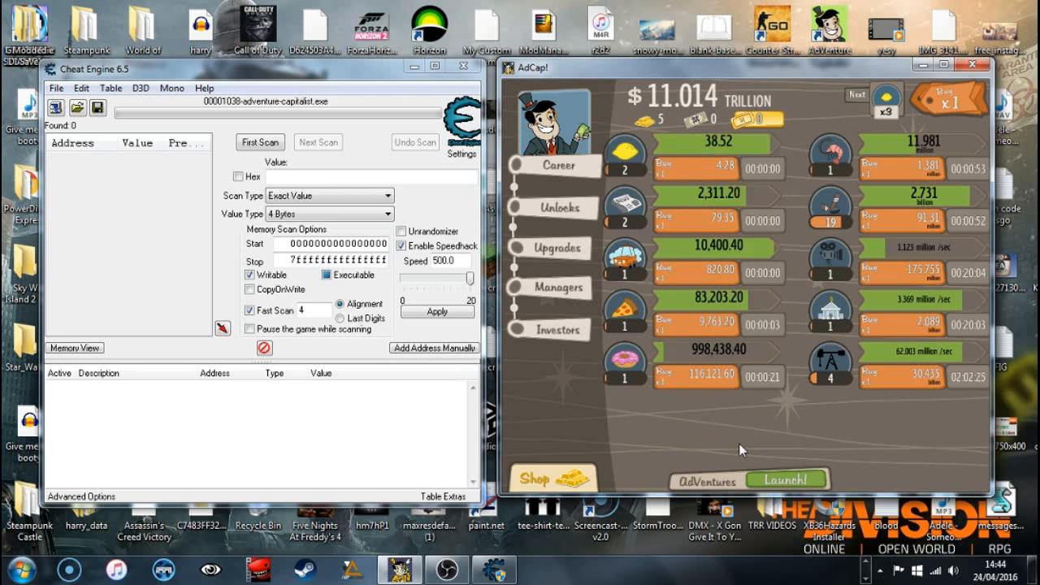
pyautogui.click(891, 377)
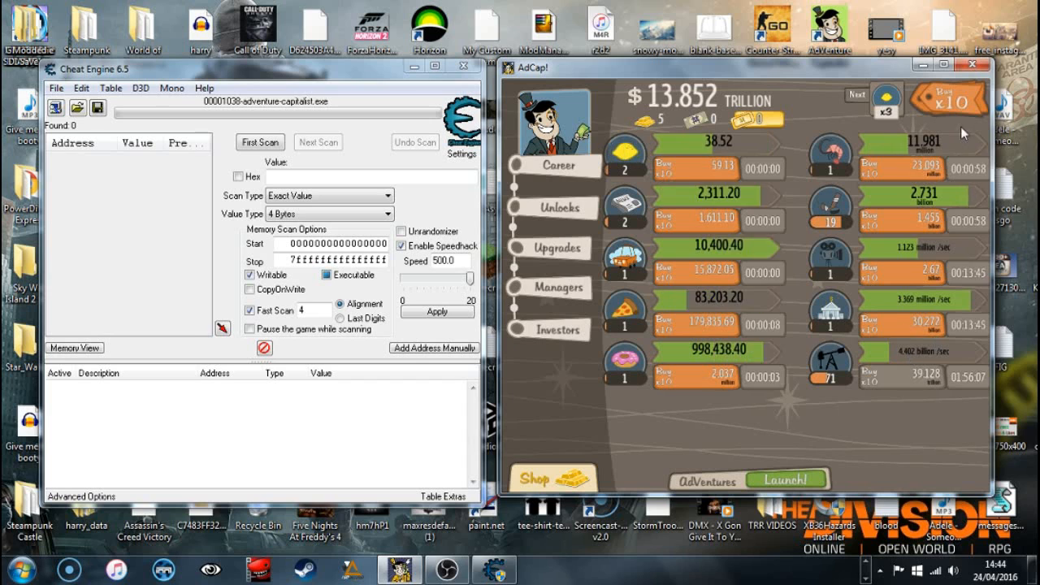
pyautogui.click(946, 102)
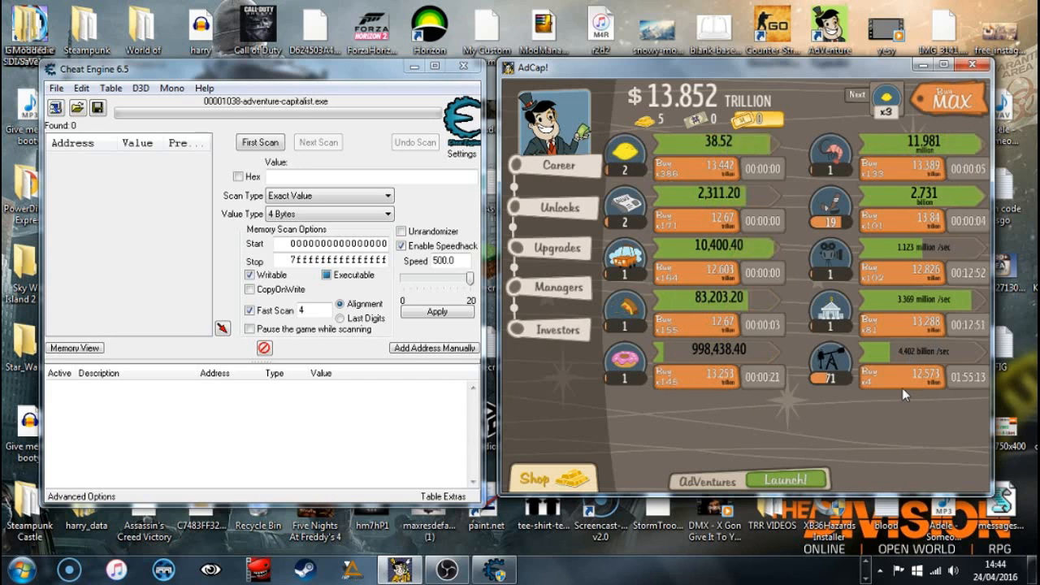
pyautogui.click(949, 98)
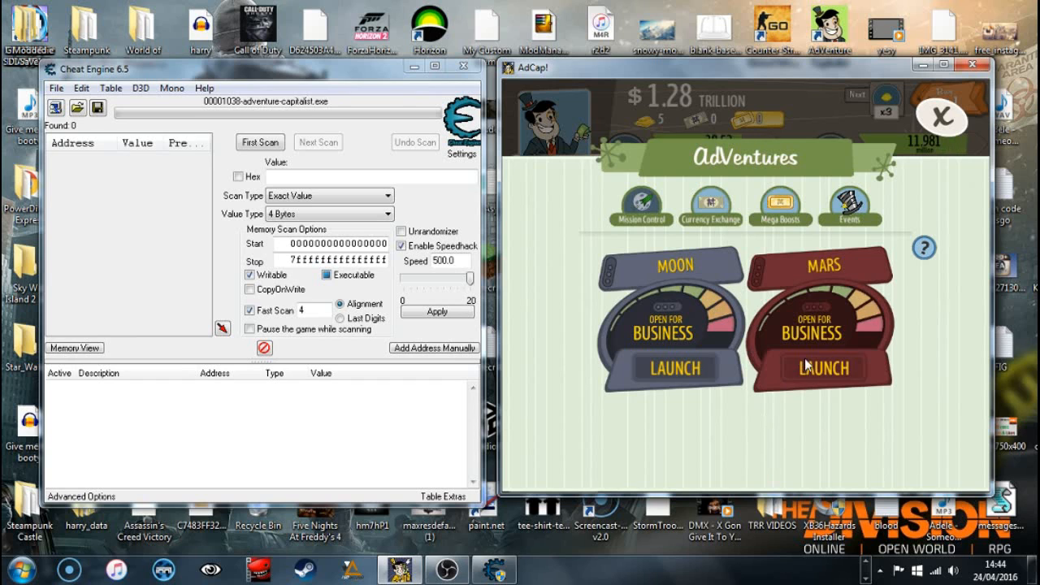
# Step: Launch the Mars adventure and view its Angel Investors overview (0 angels, 280 claimable)
pyautogui.click(819, 369)
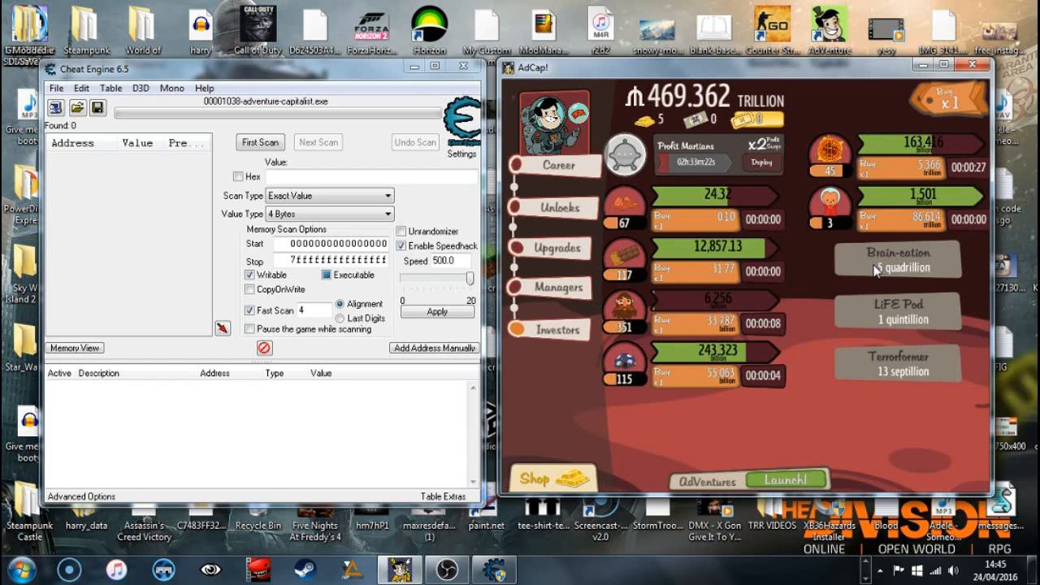
pyautogui.click(561, 328)
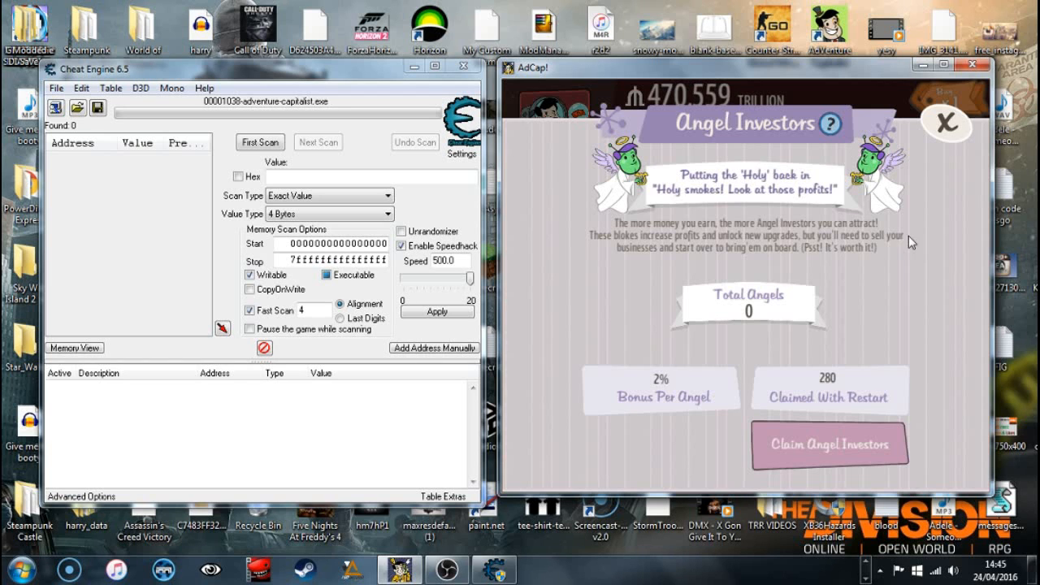